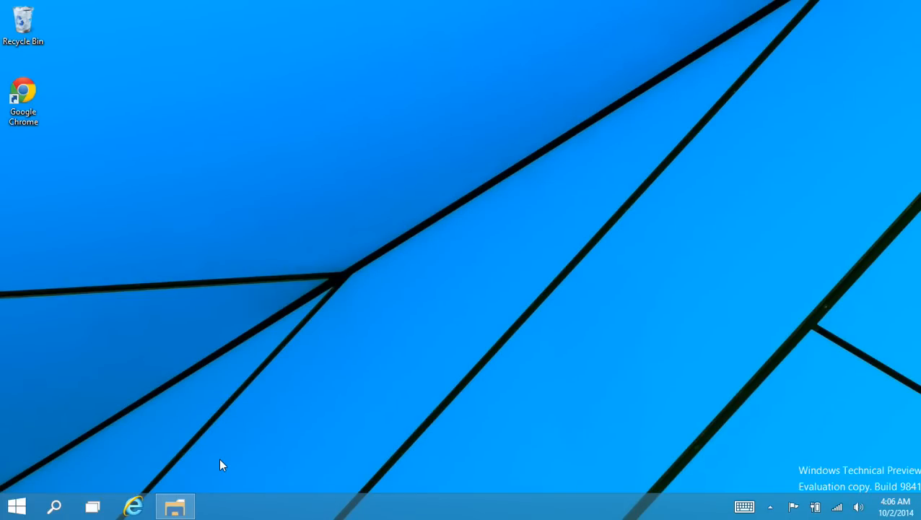
pyautogui.moveTo(132, 505)
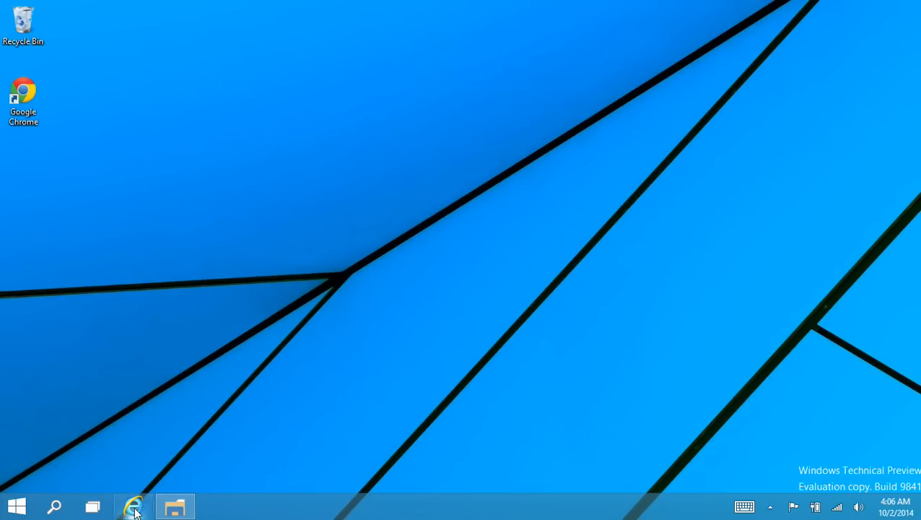
# Launch Internet Explorer from the taskbar and enter firefox.com in the address bar.
pyautogui.click(133, 505)
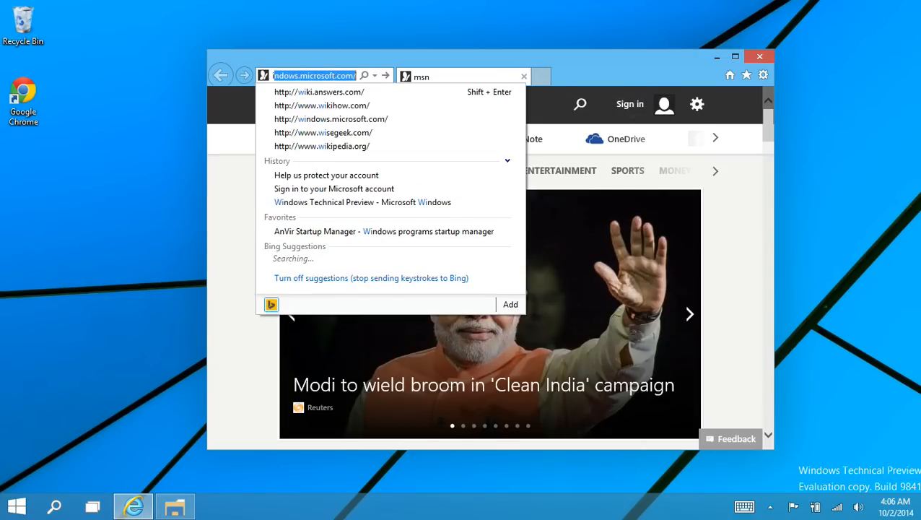
pyautogui.write('windows')
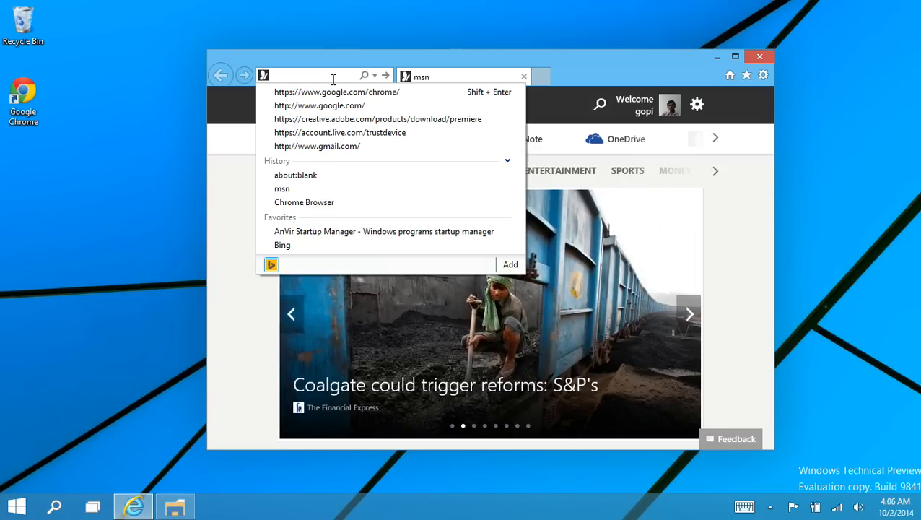
pyautogui.write('firefox.com')
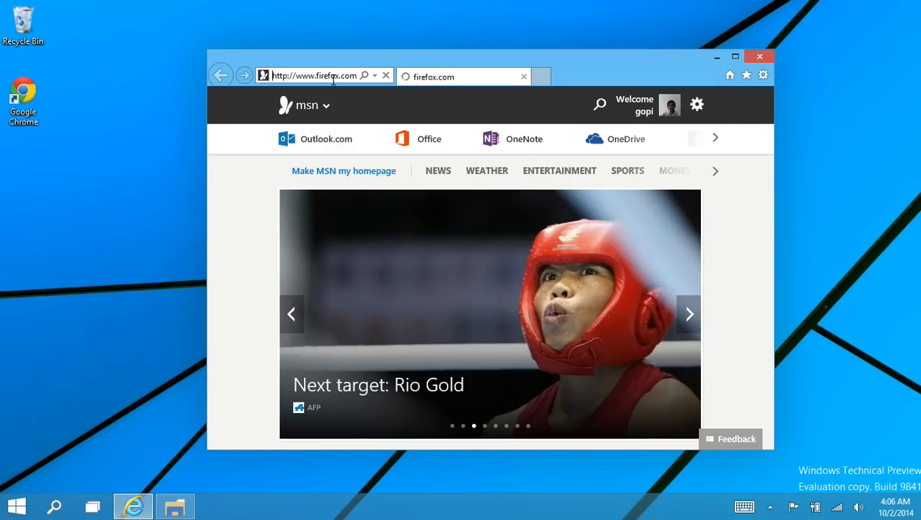
# Start the Free Download and save the Firefox Setup Stub 32.0.3 installer to the computer.
pyautogui.click(734, 56)
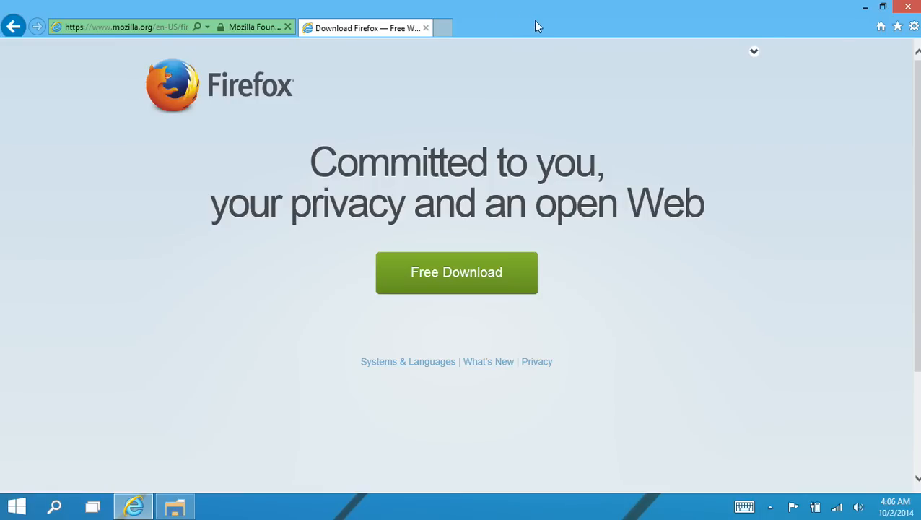
pyautogui.click(456, 272)
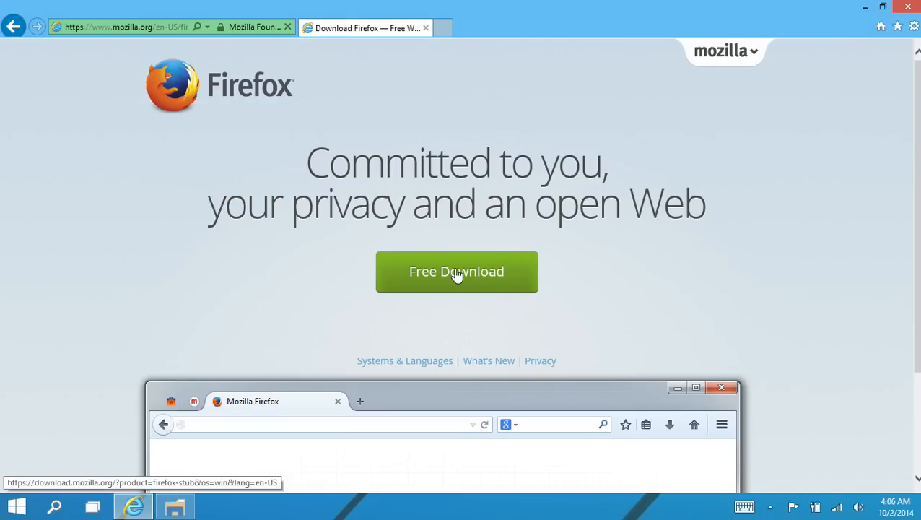
pyautogui.click(456, 271)
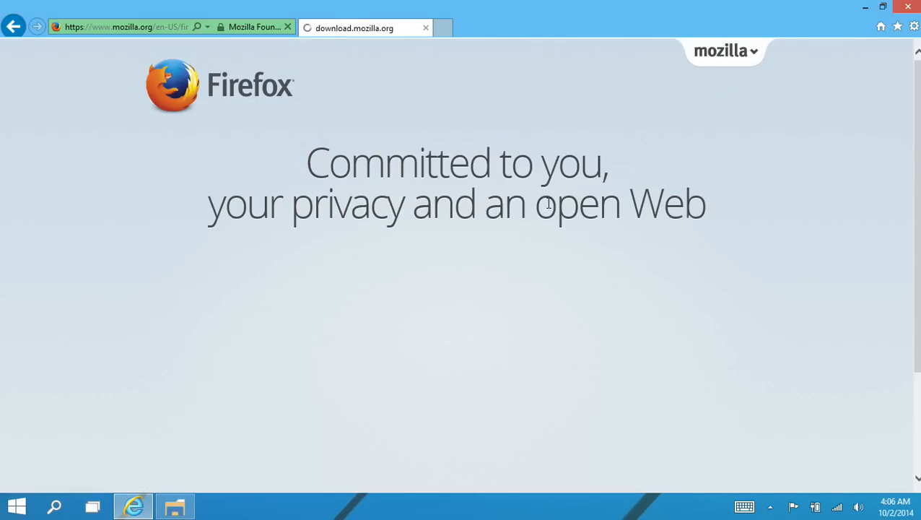
pyautogui.scroll(-3)
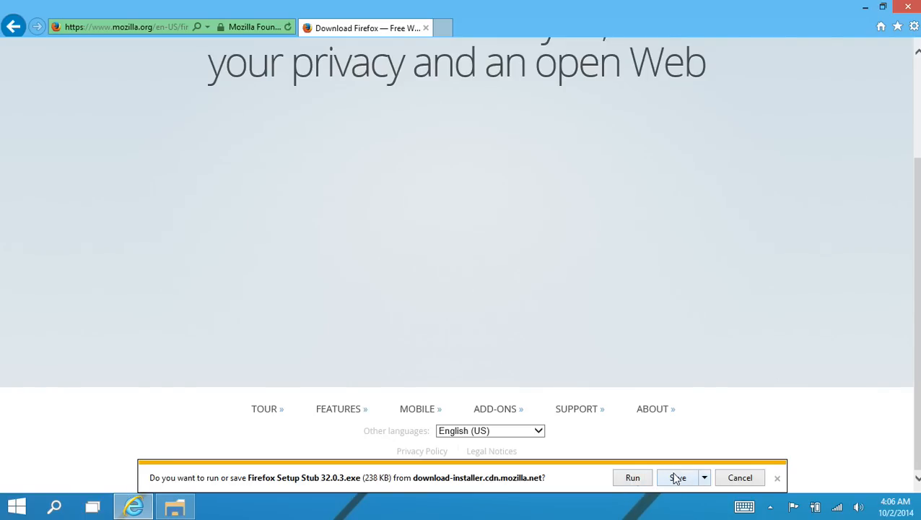
pyautogui.click(677, 477)
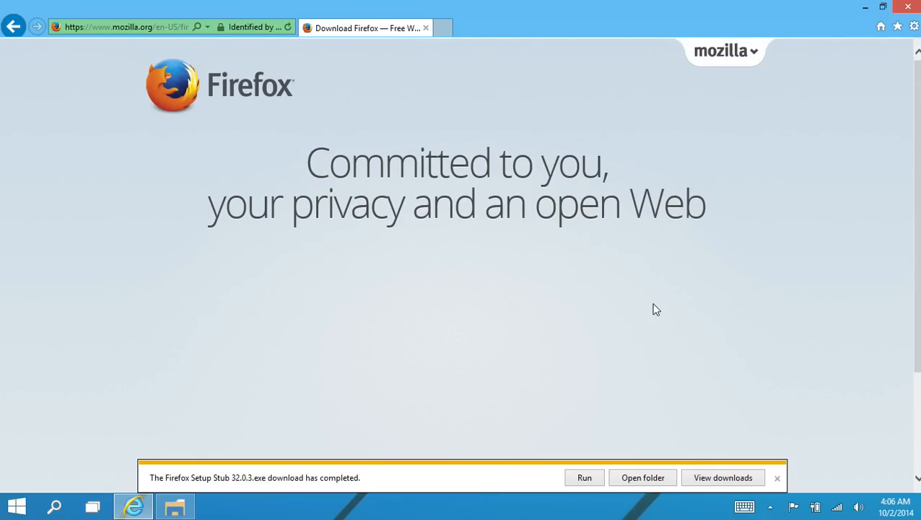
pyautogui.moveTo(643, 477)
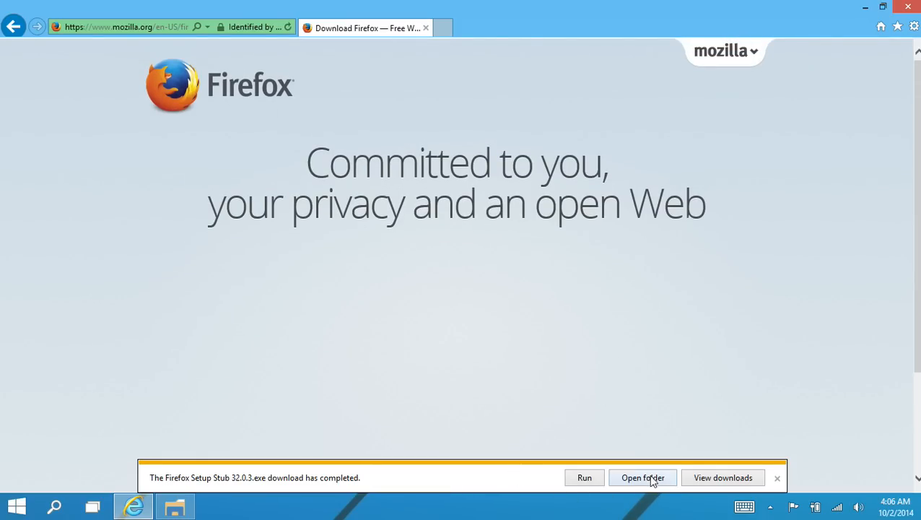
pyautogui.moveTo(585, 476)
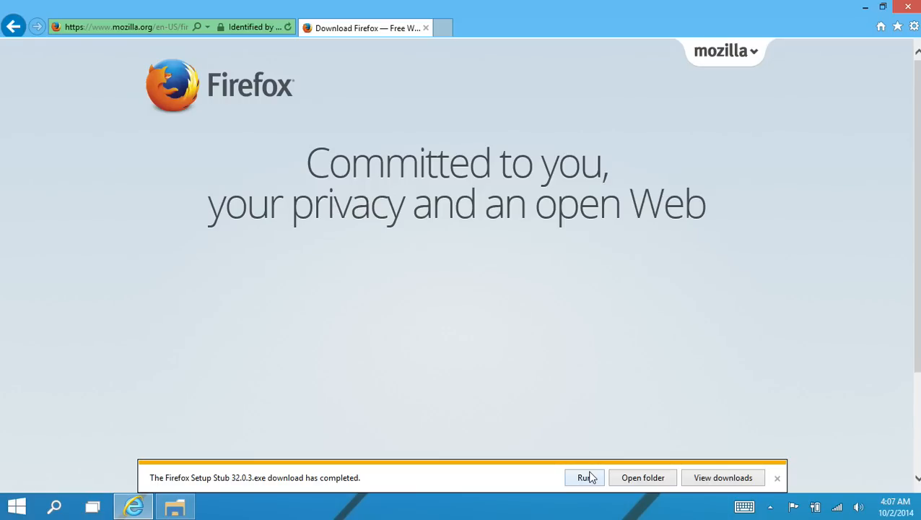
# Run the downloaded Firefox Setup Stub from the download-complete notification bar.
pyautogui.click(583, 477)
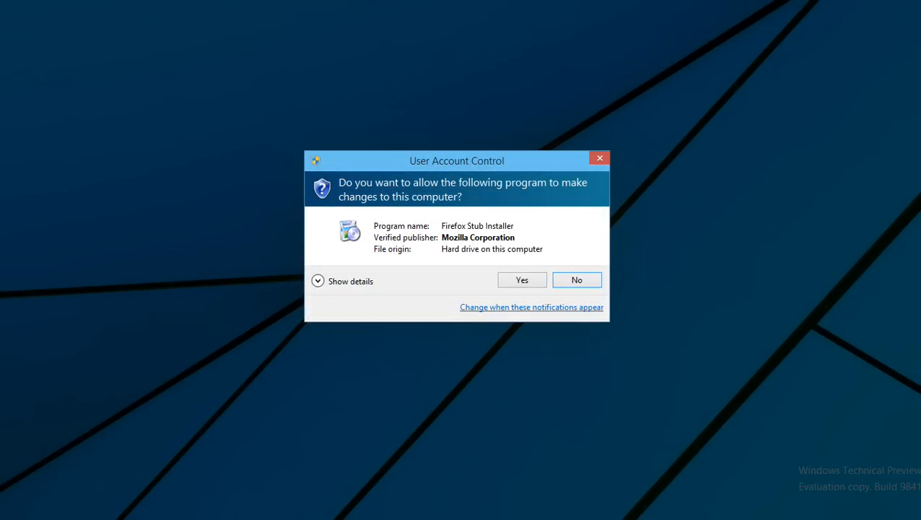
# Grant the UAC permission and show Firefox Setup's shortcut and destination folder options.
pyautogui.click(521, 280)
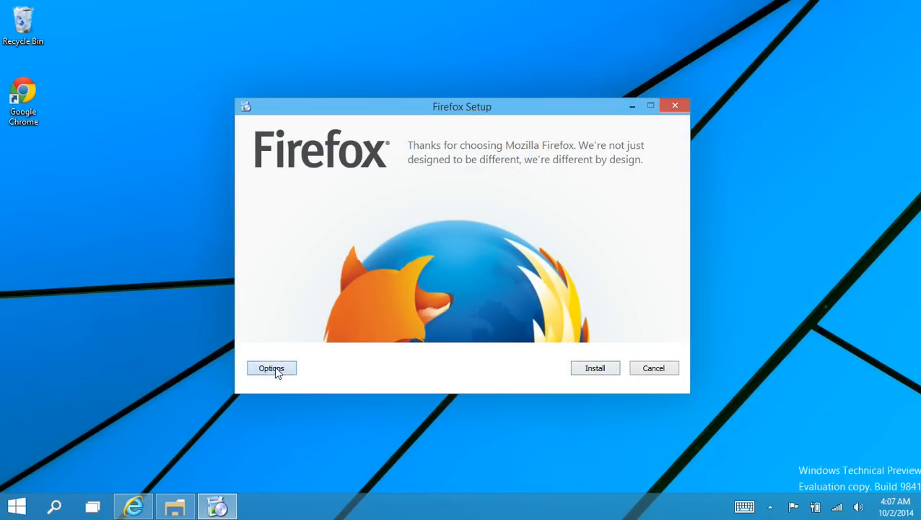
pyautogui.click(272, 368)
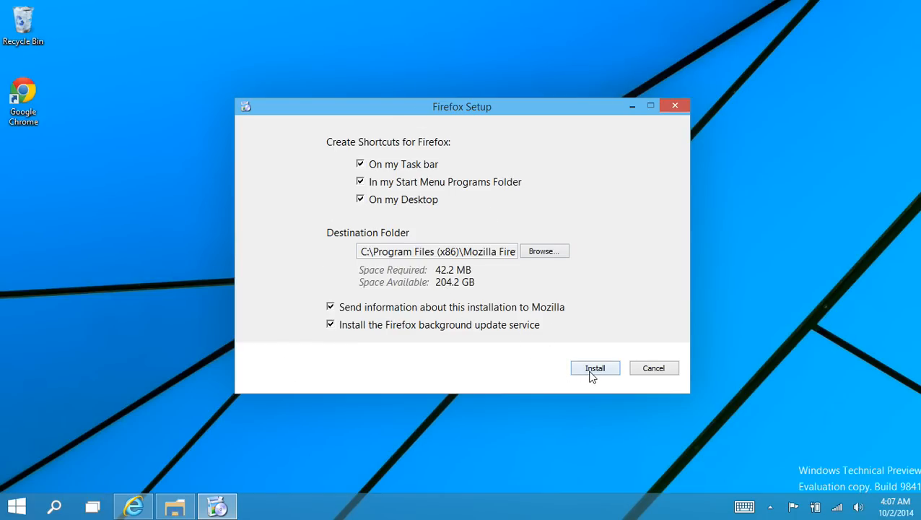
# Install Firefox and close the Import Wizard with 'Don't import anything' selected.
pyautogui.click(595, 368)
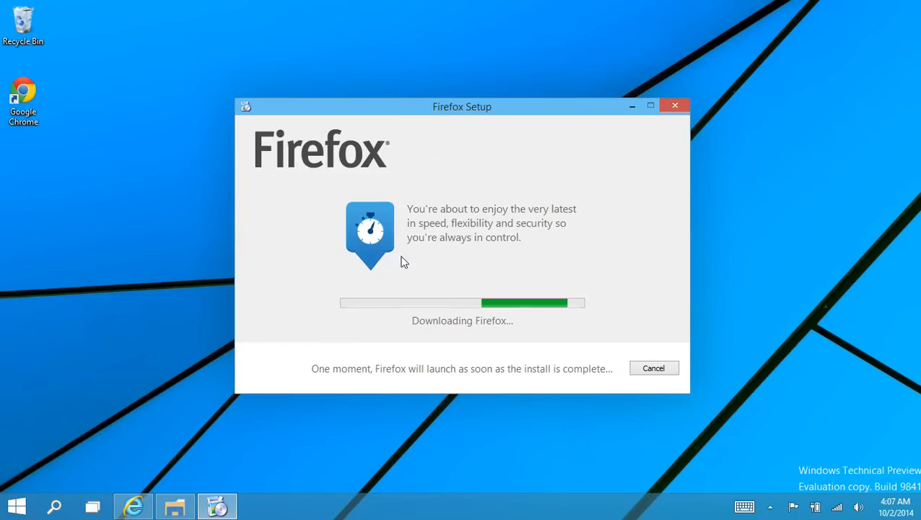
pyautogui.moveTo(153, 196)
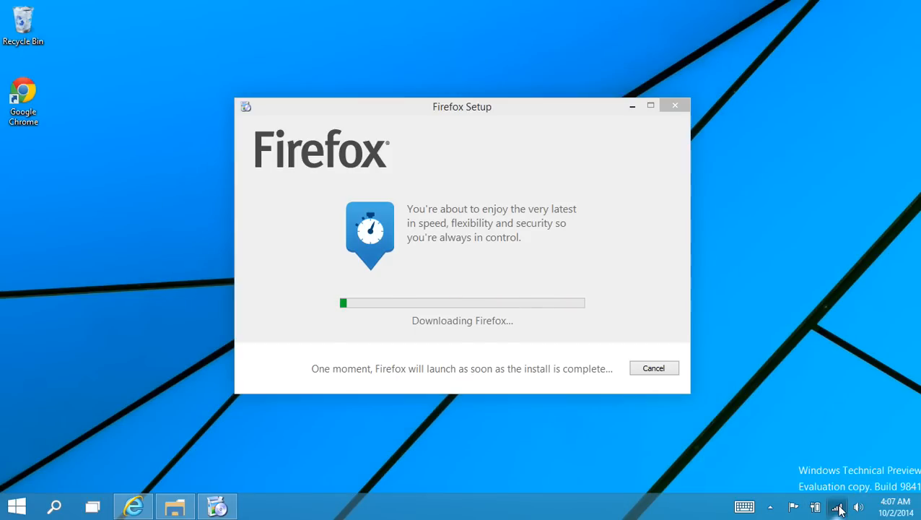
pyautogui.click(838, 506)
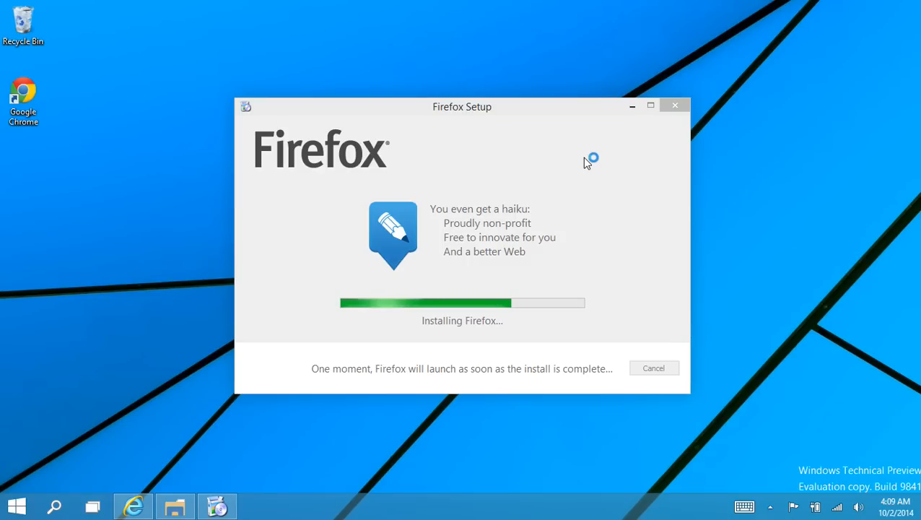
pyautogui.moveTo(586, 162)
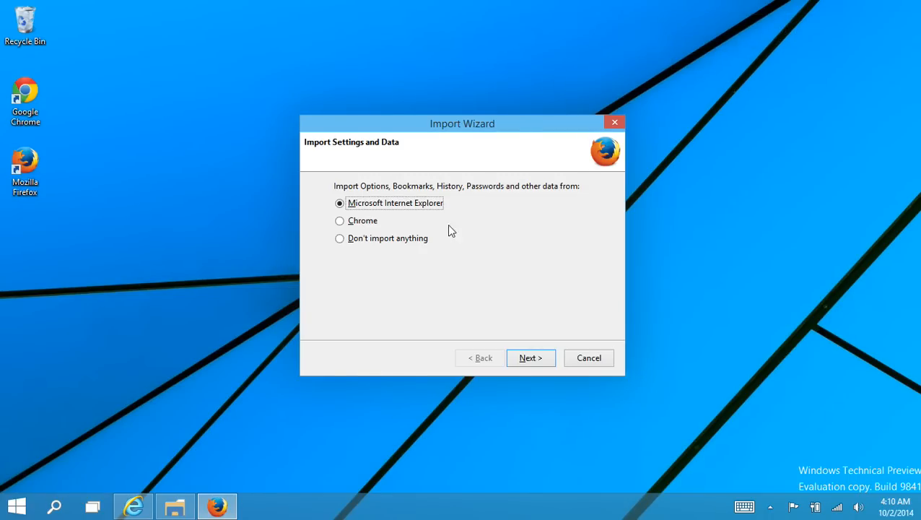
pyautogui.click(339, 238)
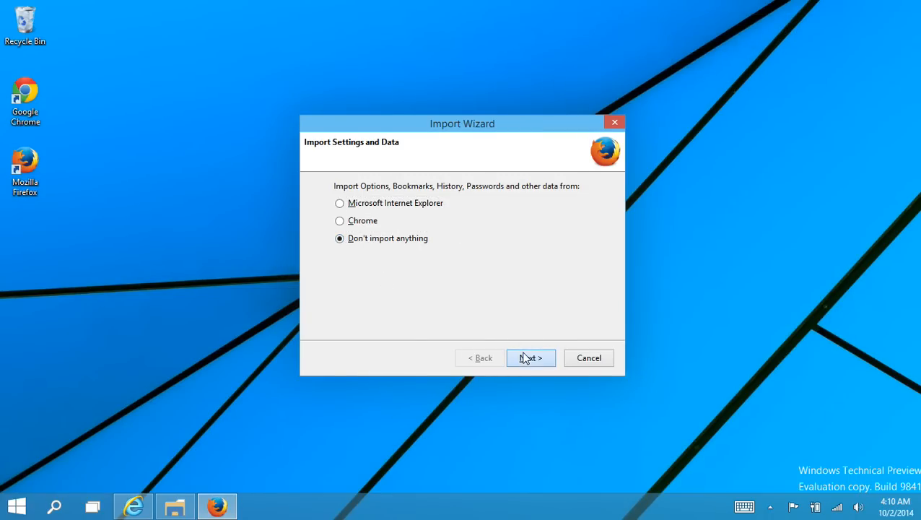
pyautogui.click(530, 358)
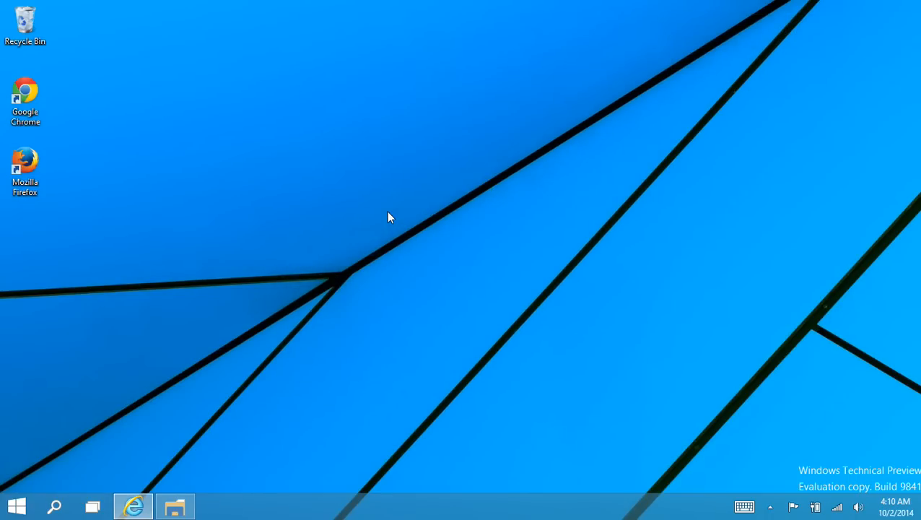
# Launch Firefox from the desktop shortcut and show the Mozilla Firefox Start Page tab.
pyautogui.doubleClick(24, 166)
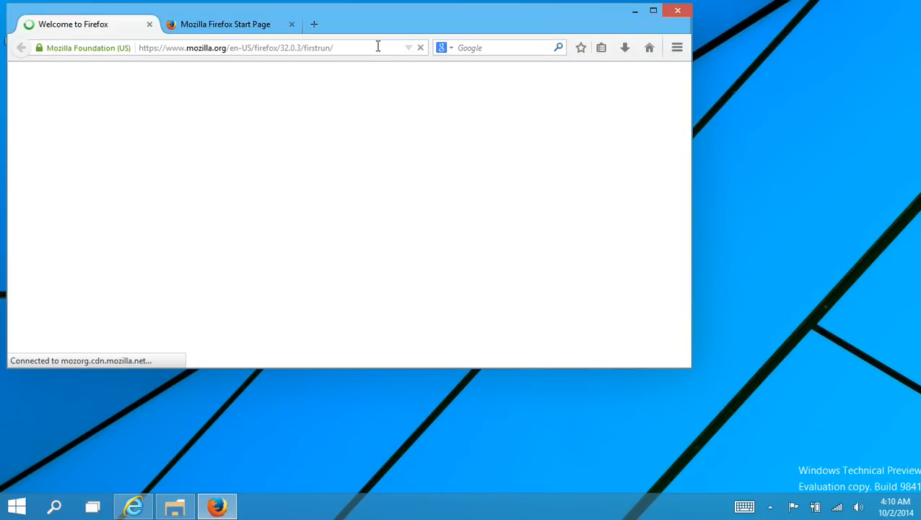
pyautogui.click(653, 10)
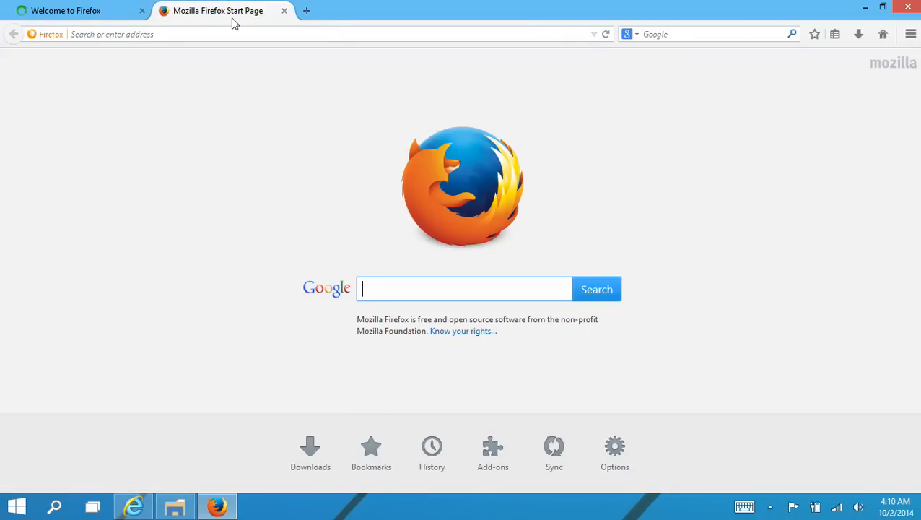
pyautogui.moveTo(235, 18)
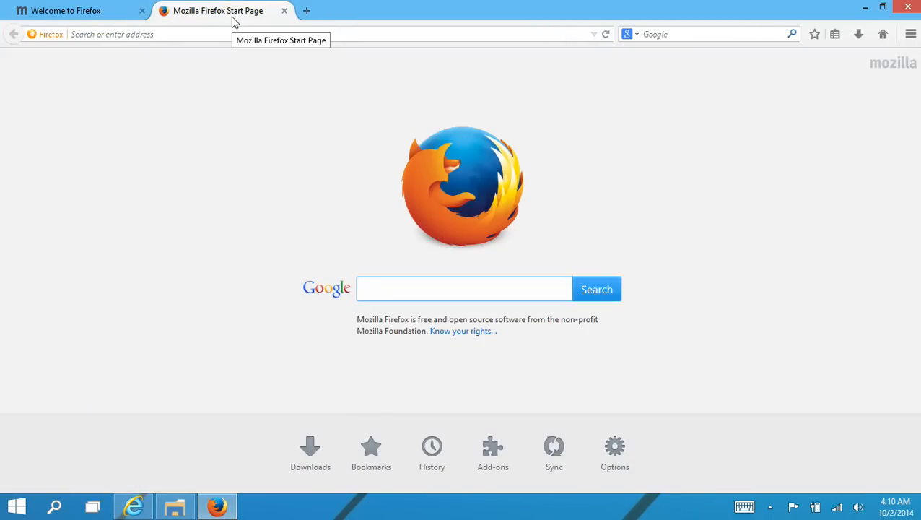
pyautogui.moveTo(325, 402)
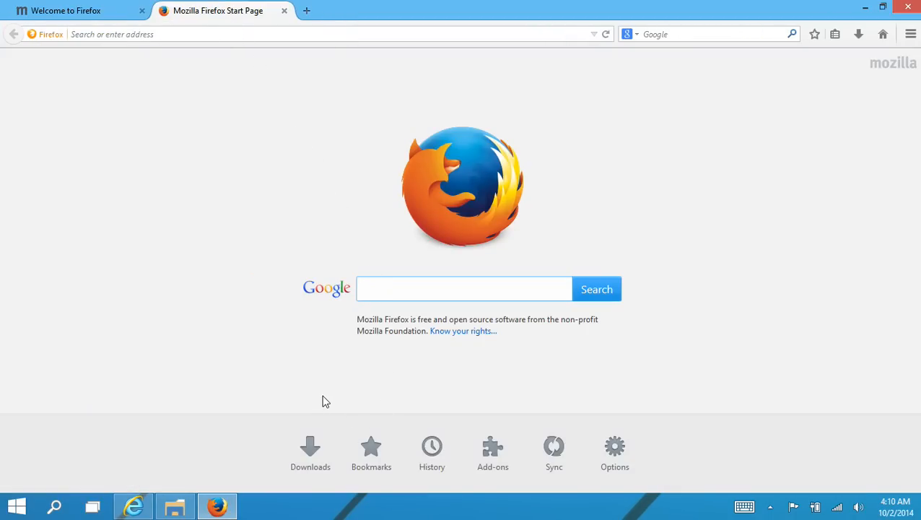
pyautogui.moveTo(175, 506)
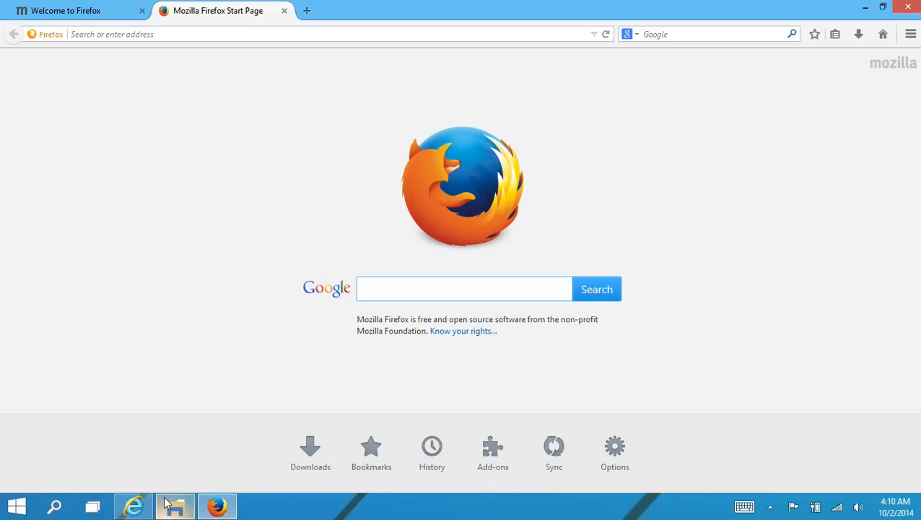
pyautogui.moveTo(217, 505)
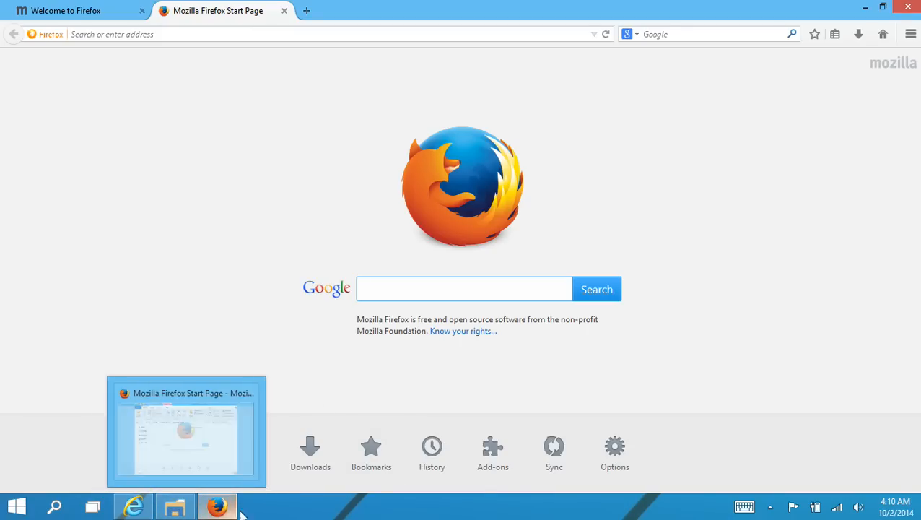
# View Firefox's process in Task Manager, add two more tabs, then start closing all four tabs.
pyautogui.click(259, 506)
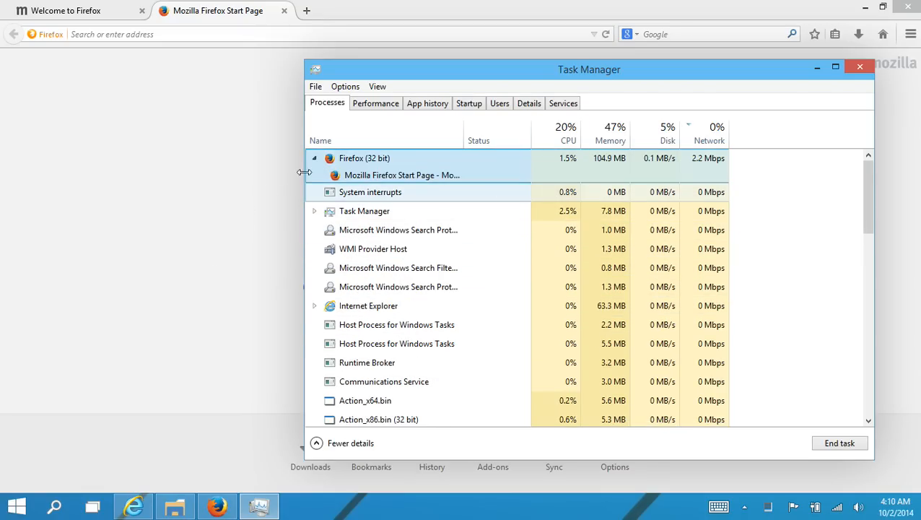
pyautogui.click(306, 10)
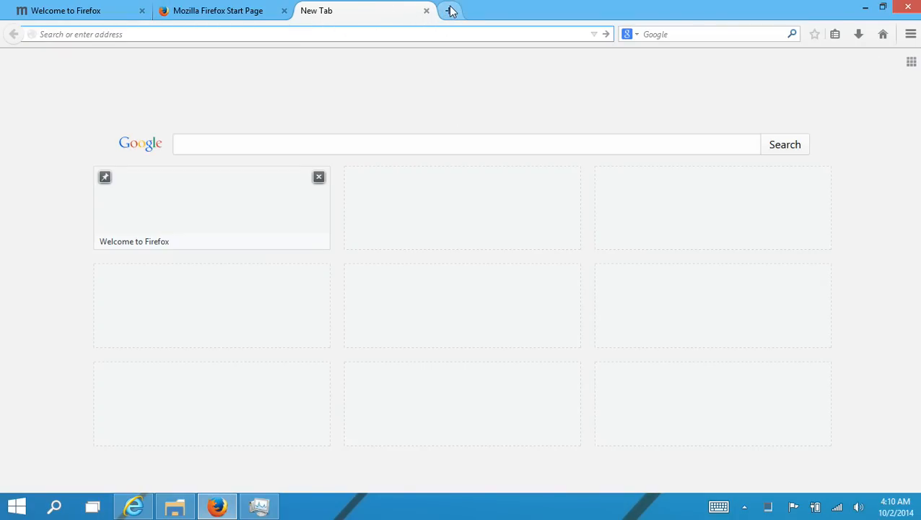
pyautogui.click(450, 10)
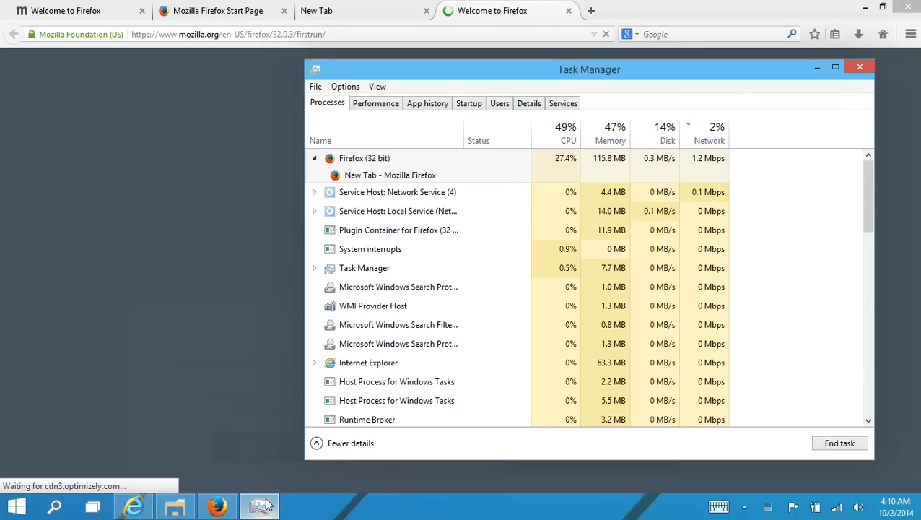
pyautogui.click(363, 158)
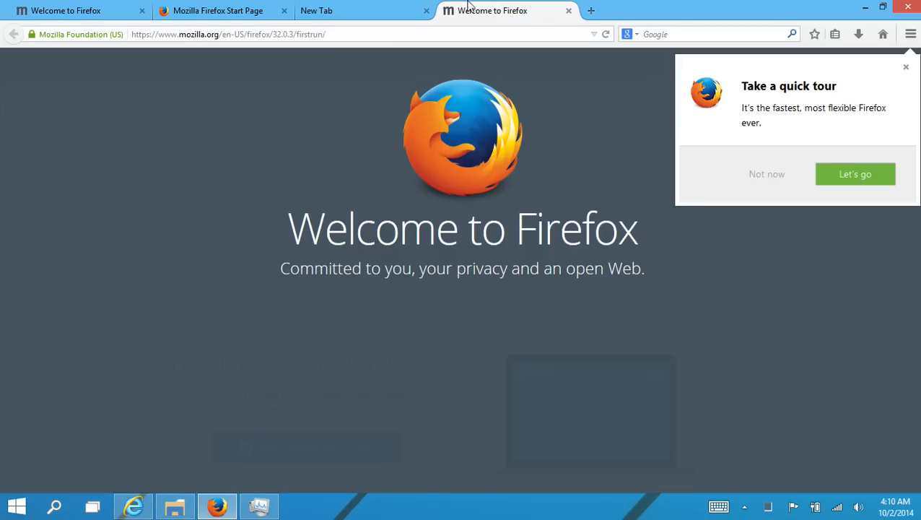
pyautogui.click(907, 6)
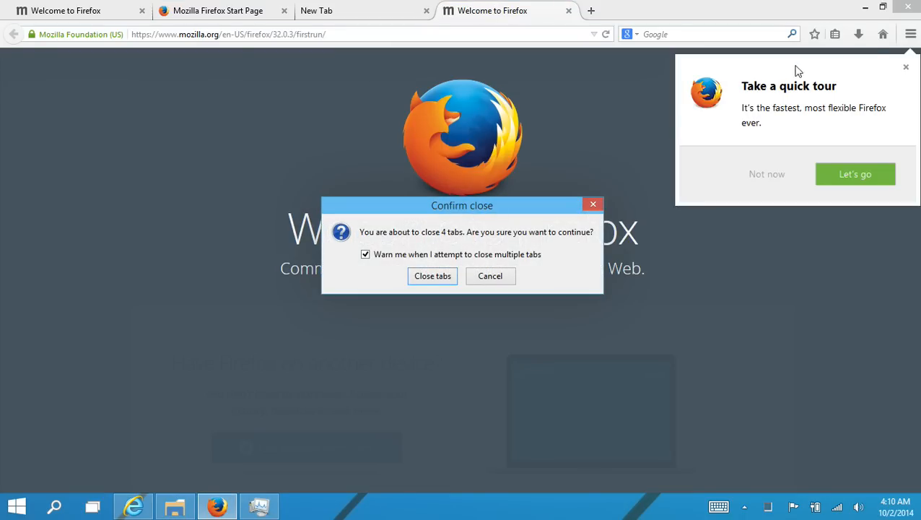
pyautogui.moveTo(551, 199)
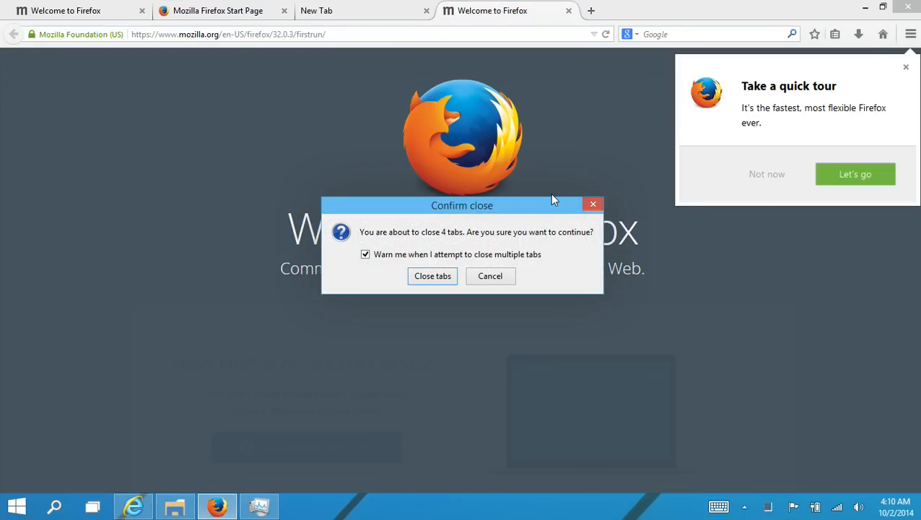